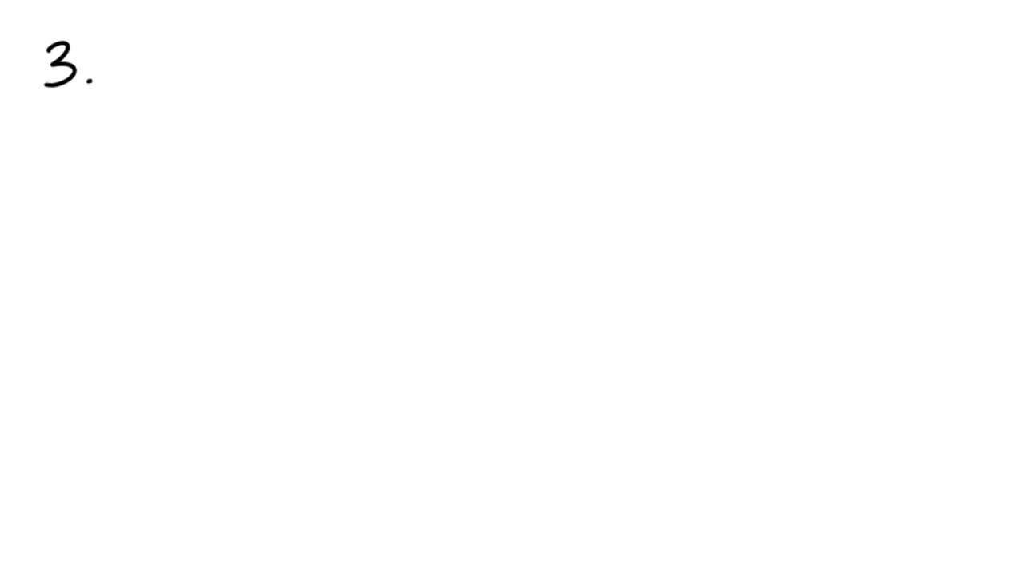
type("Organized & D")
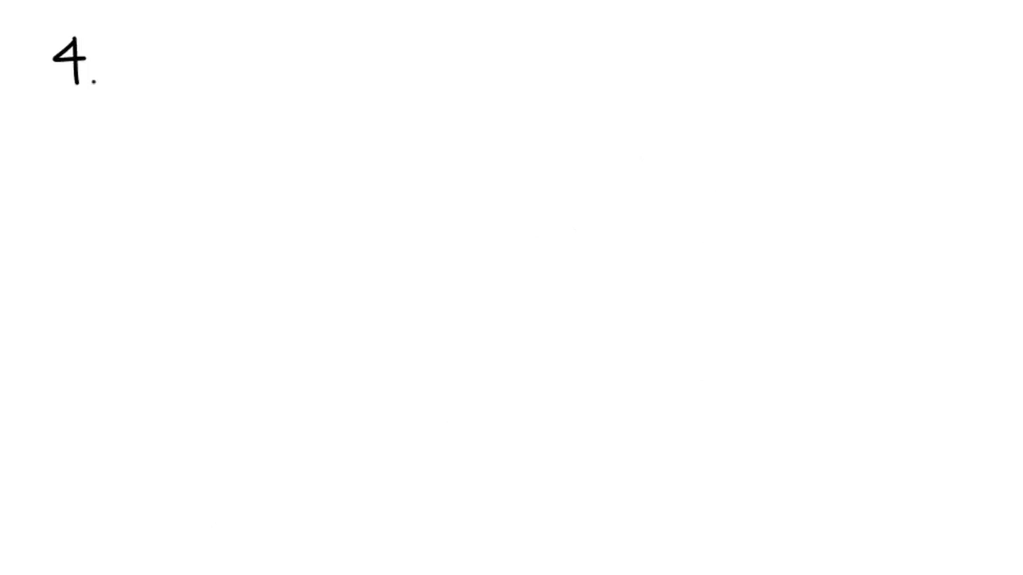
type("Crime Spree")
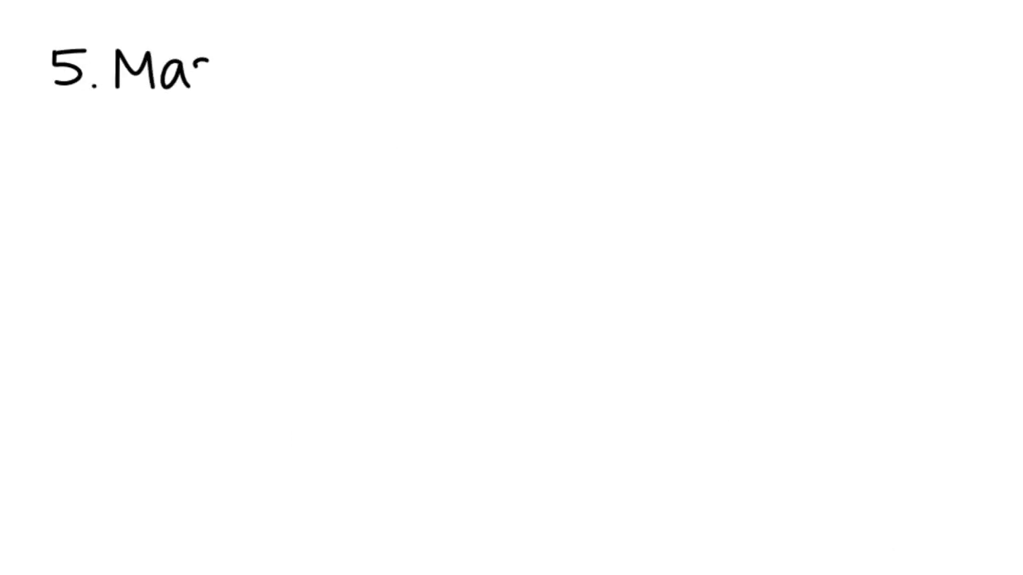
type("Mass Murder")
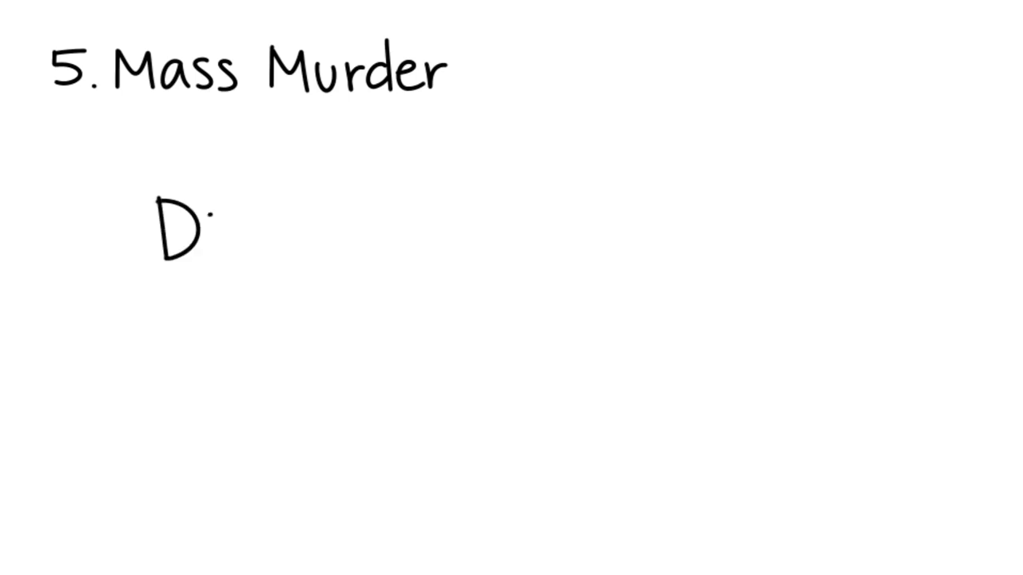
type("ietz typo")
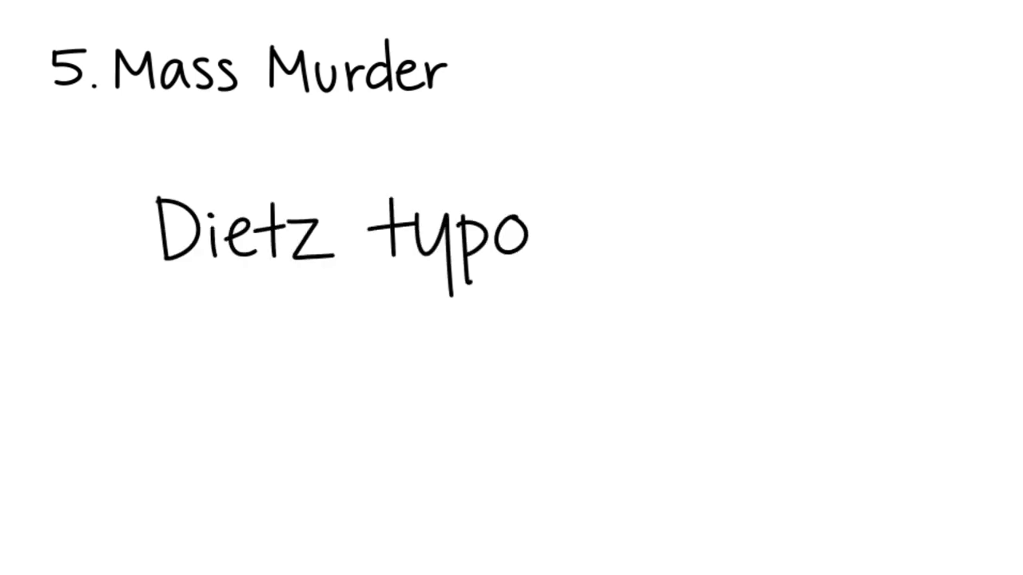
type("logy?")
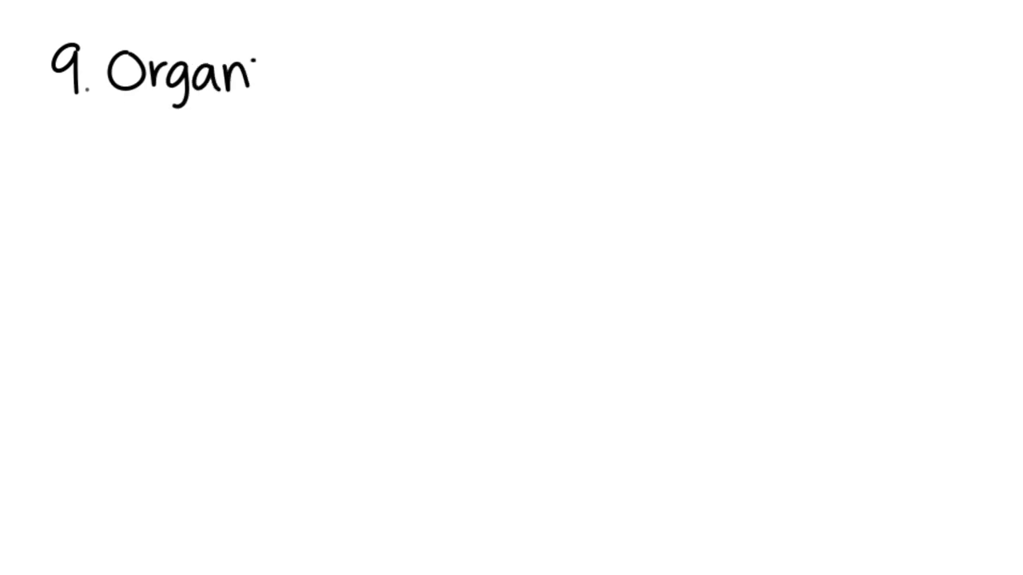
type("ized Crime")
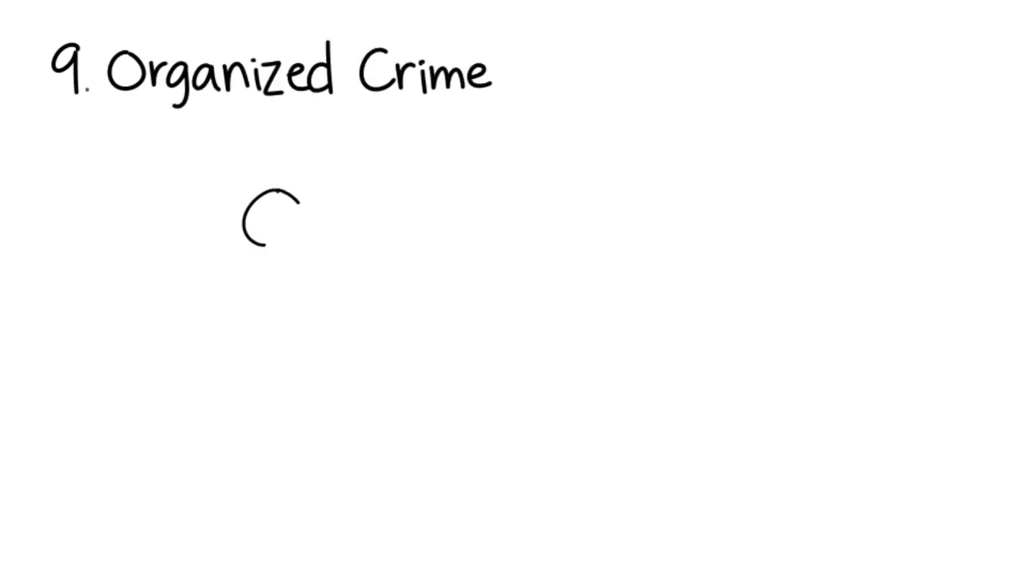